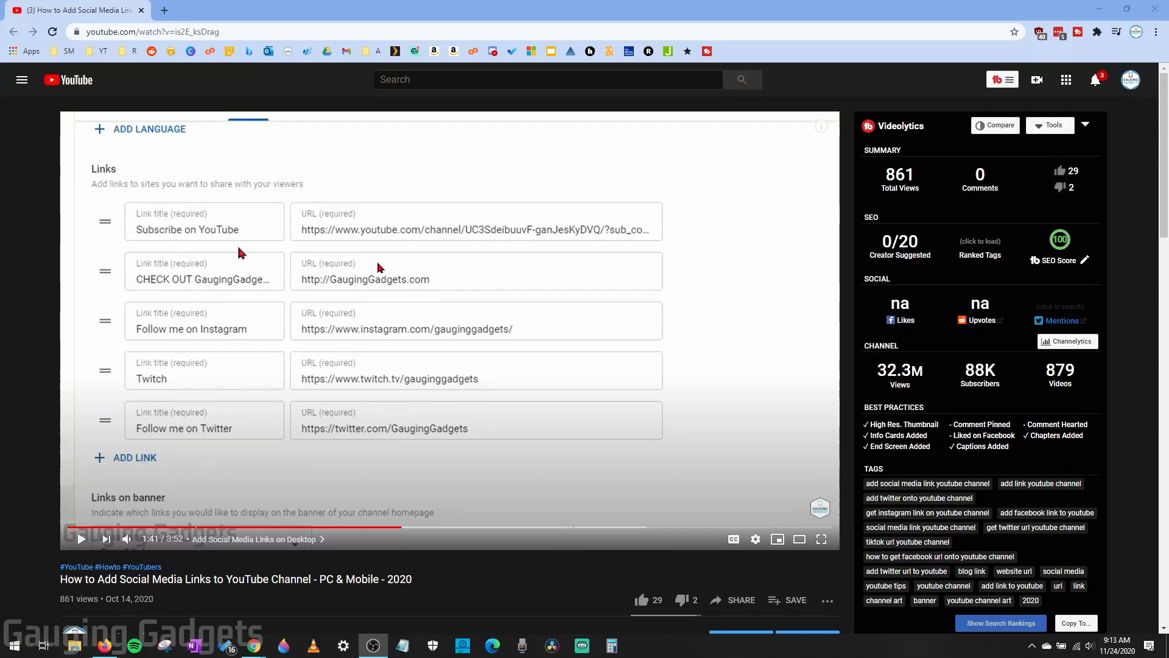
- Bring up the video details page for the social media links video via EDIT VIDEO
{"action": "scroll", "scroll_direction": "down", "scroll_amount": 3}
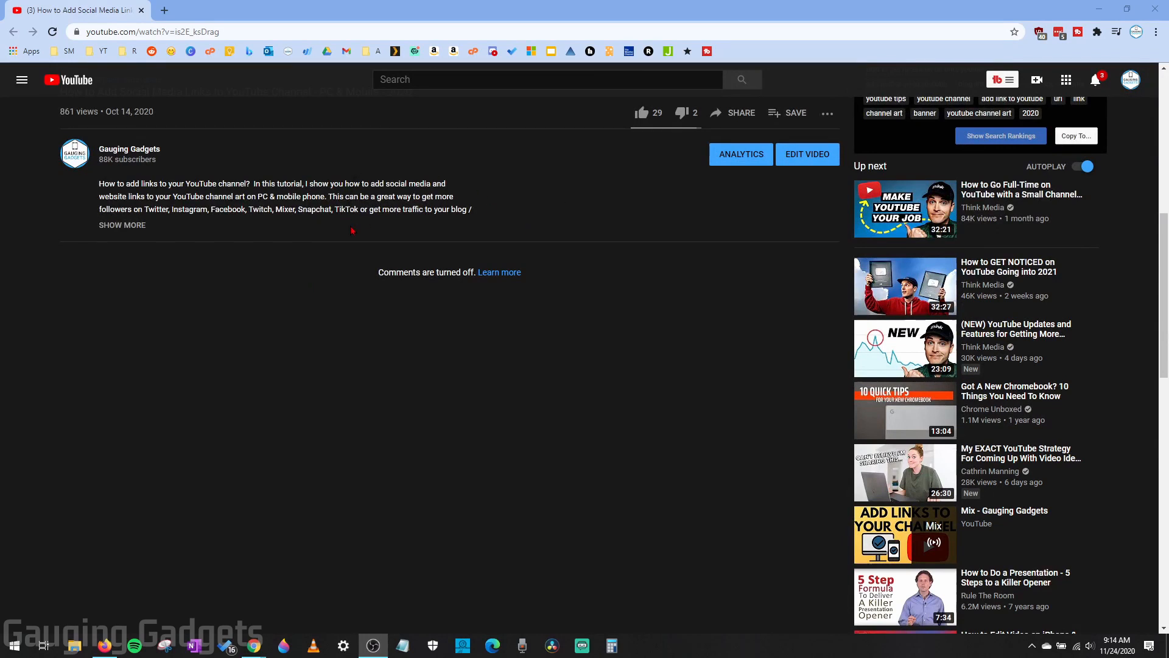
{"action": "scroll", "scroll_direction": "up", "scroll_amount": 3}
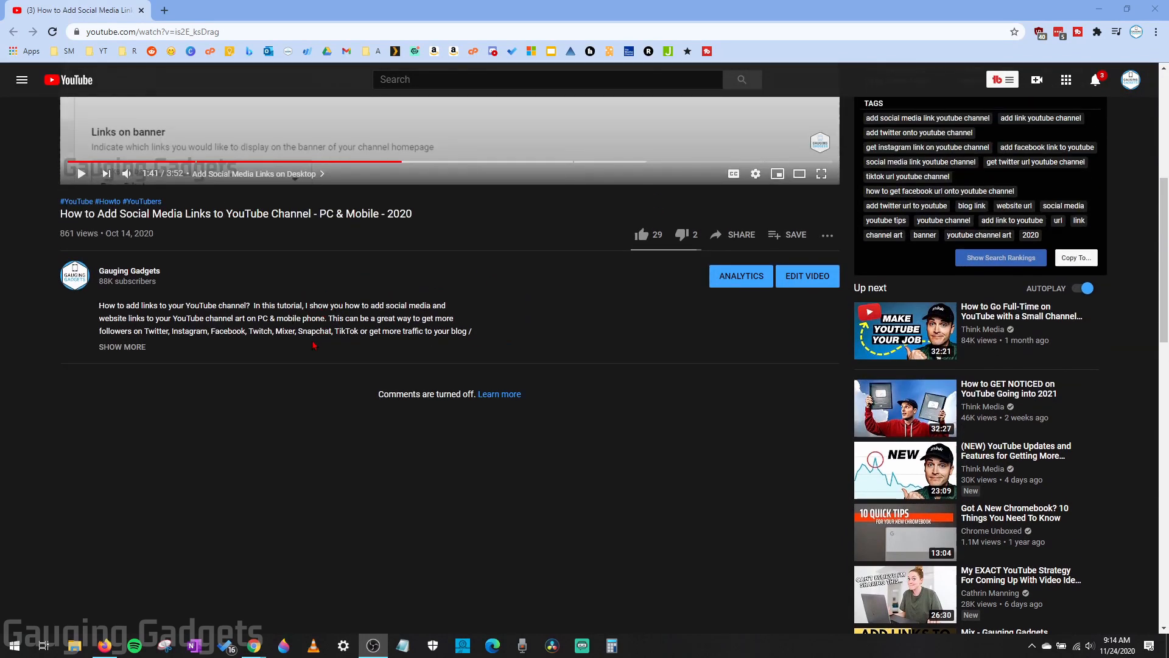
{"action": "mouse_move", "coordinate": [581, 453]}
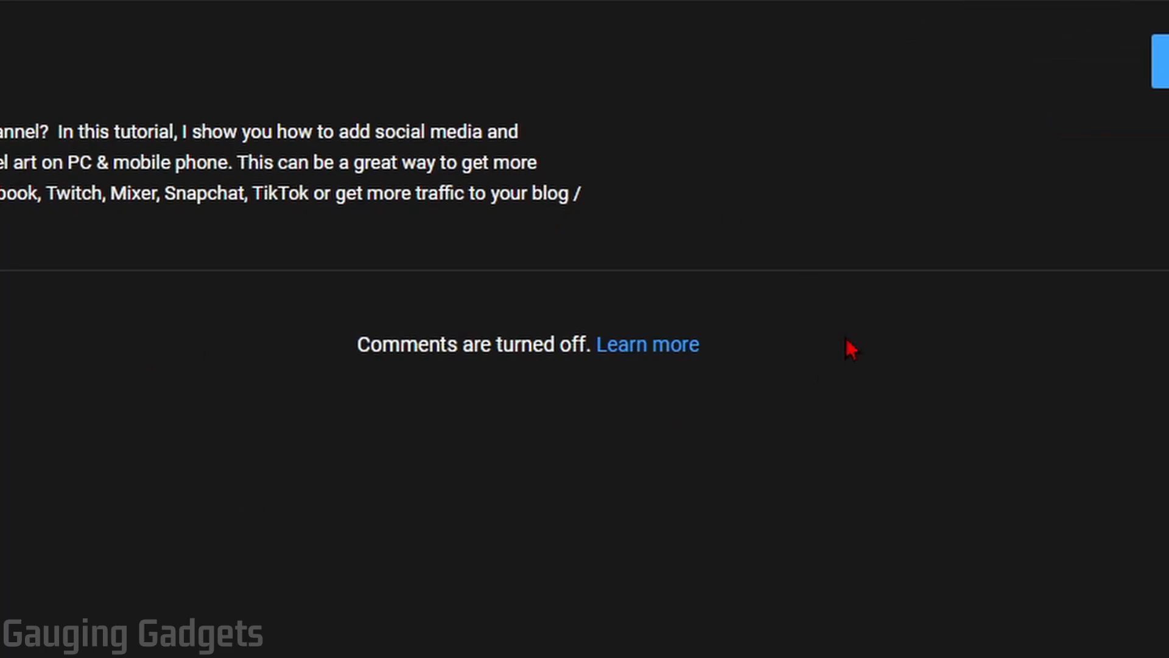
{"action": "mouse_move", "coordinate": [778, 245]}
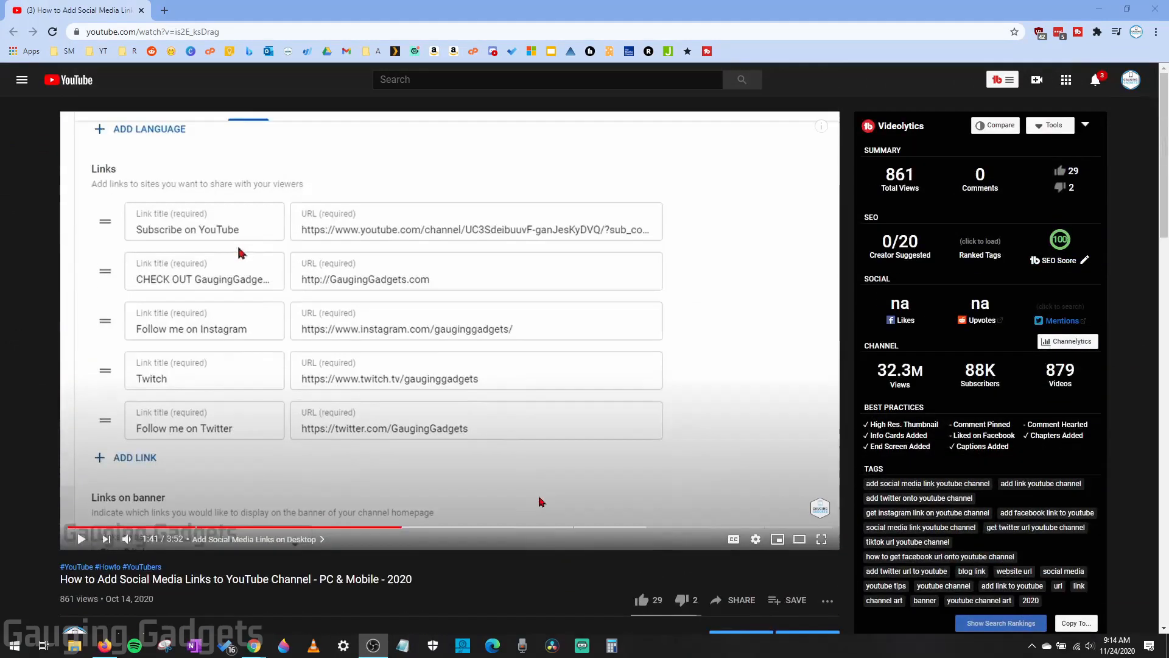
{"action": "mouse_move", "coordinate": [507, 497]}
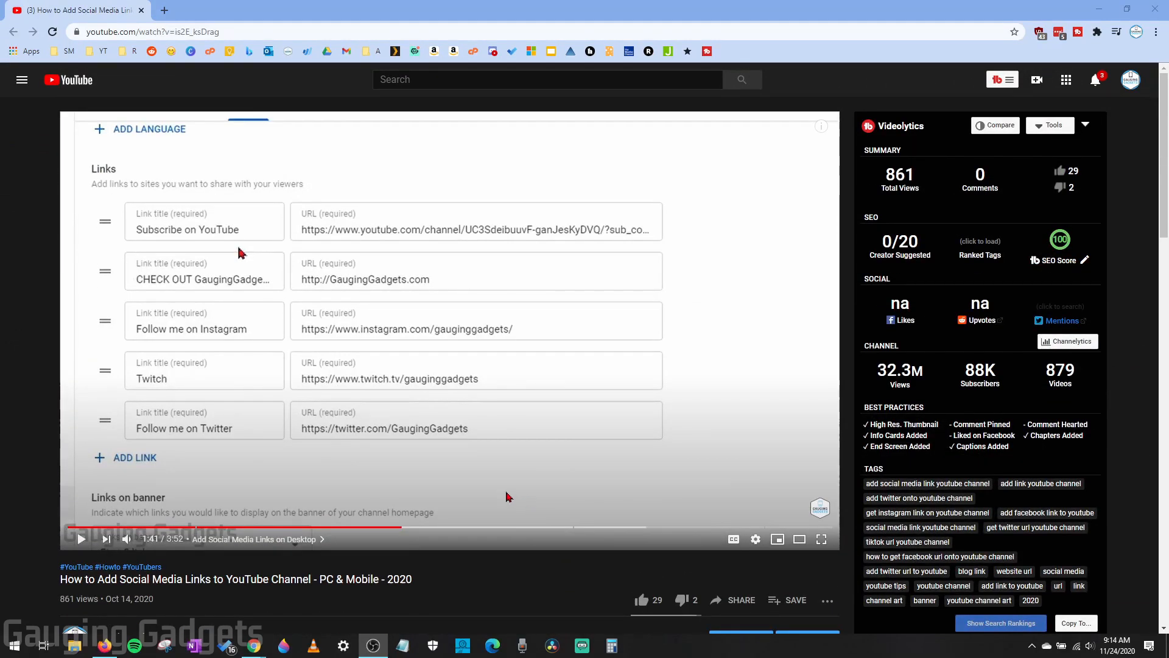
{"action": "mouse_move", "coordinate": [545, 489]}
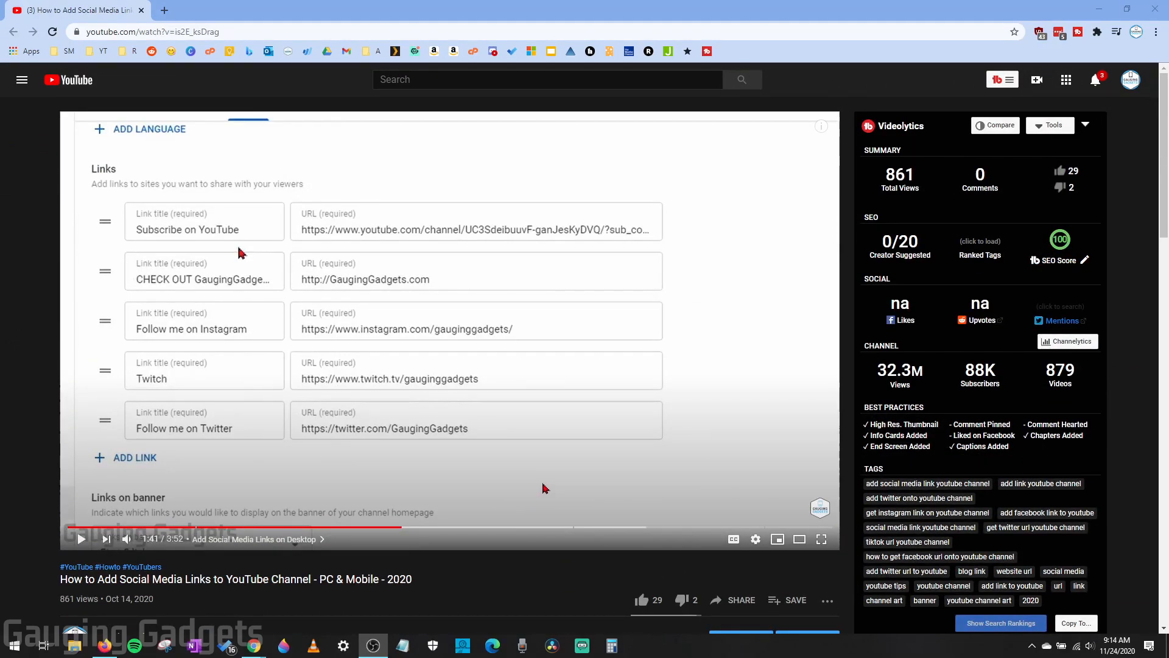
{"action": "mouse_move", "coordinate": [539, 477]}
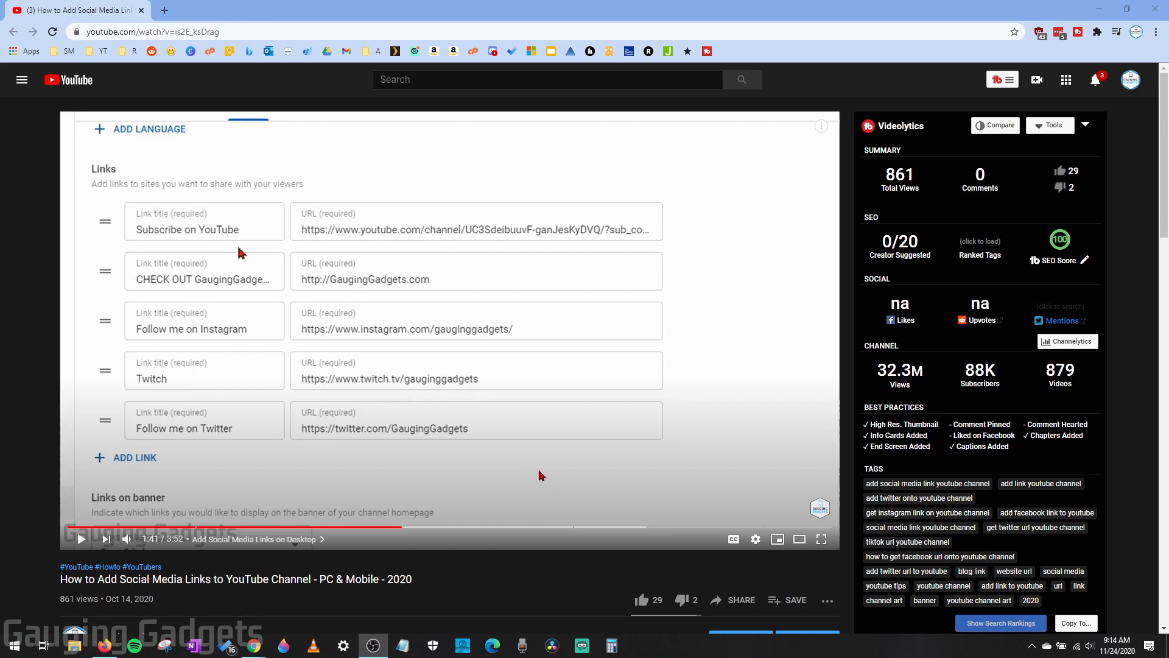
{"action": "mouse_move", "coordinate": [419, 308]}
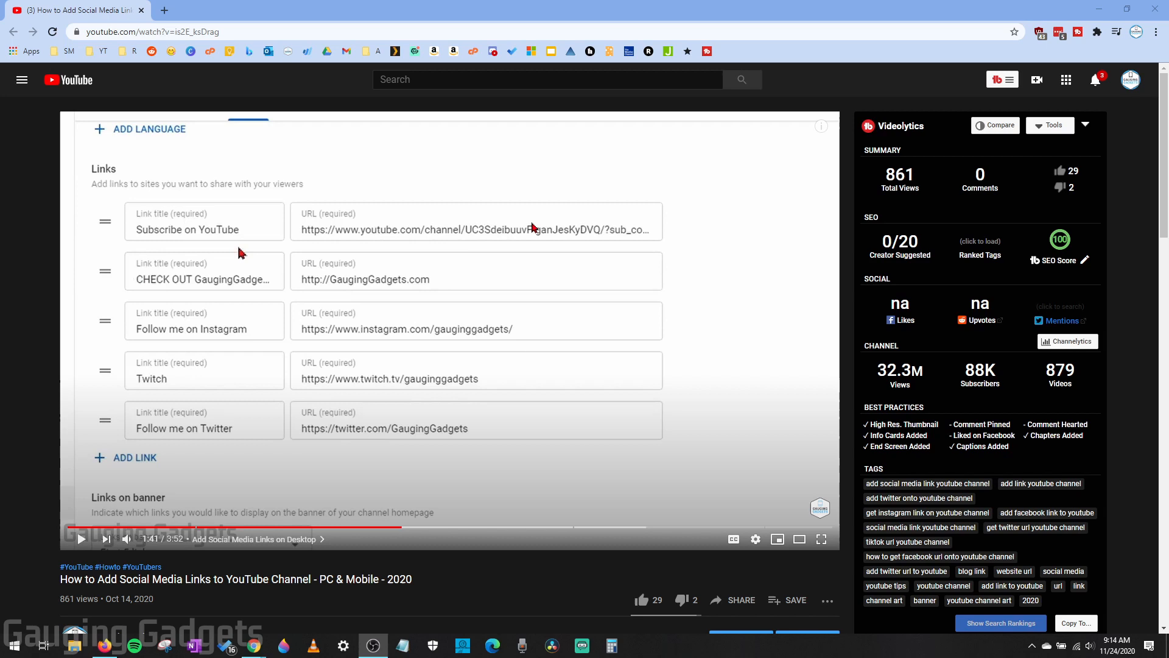
{"action": "scroll", "scroll_direction": "down", "scroll_amount": 3}
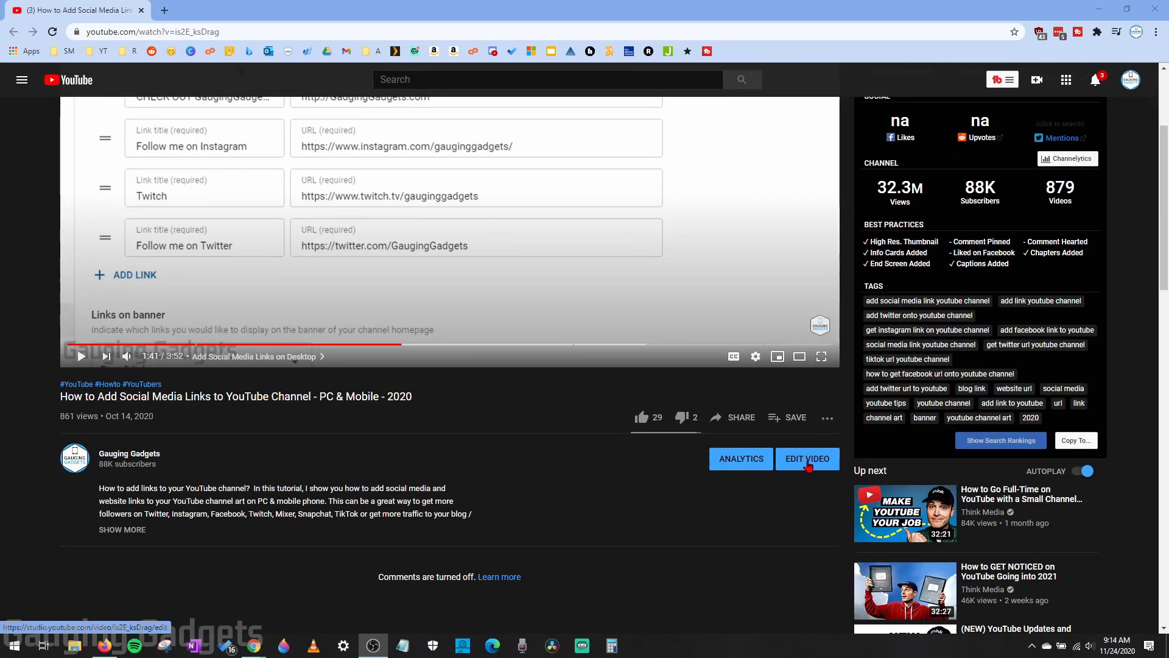
{"action": "left_click", "coordinate": [807, 459]}
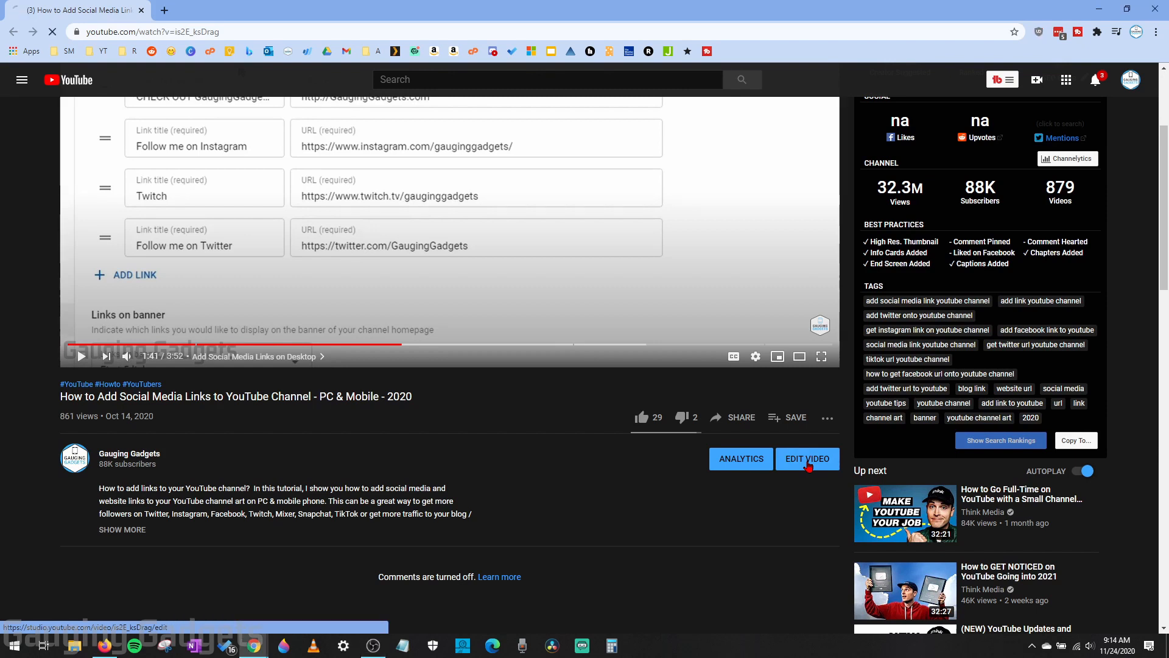
{"action": "left_click", "coordinate": [806, 460]}
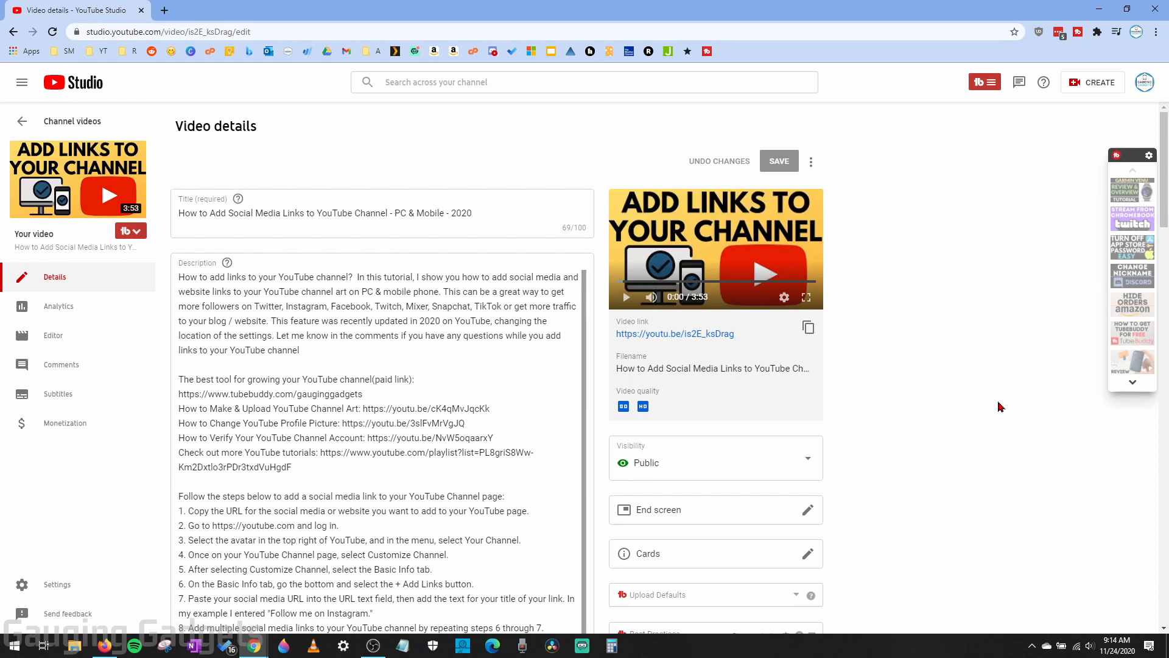
{"action": "scroll", "scroll_direction": "down", "scroll_amount": 3}
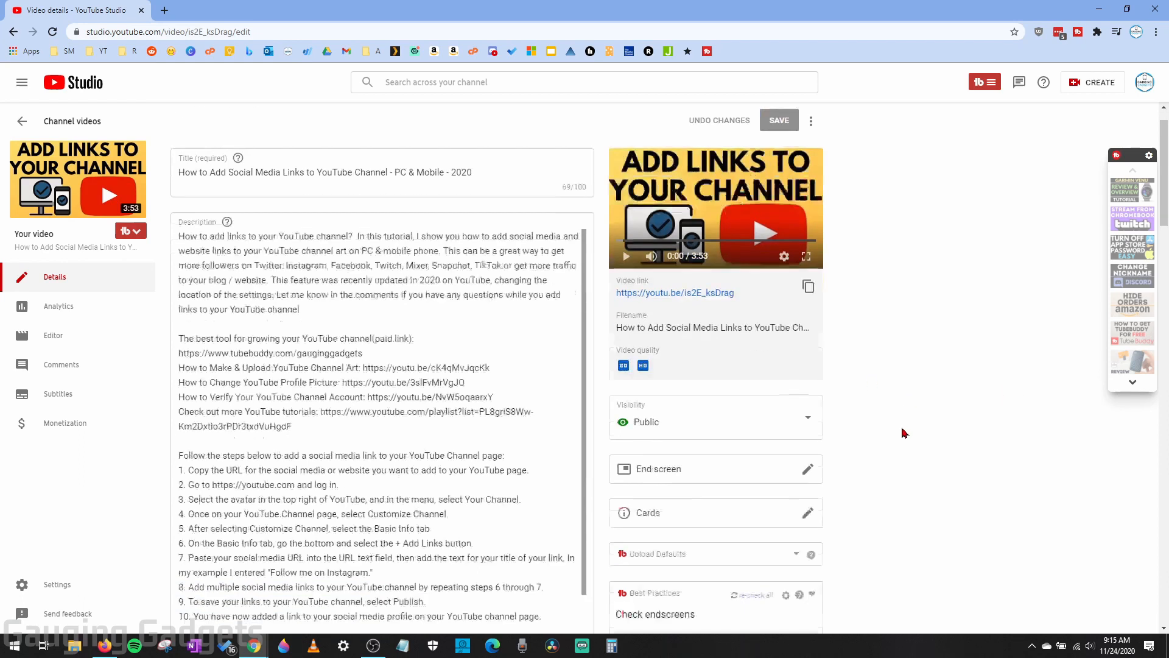
{"action": "scroll", "scroll_direction": "down", "scroll_amount": 3}
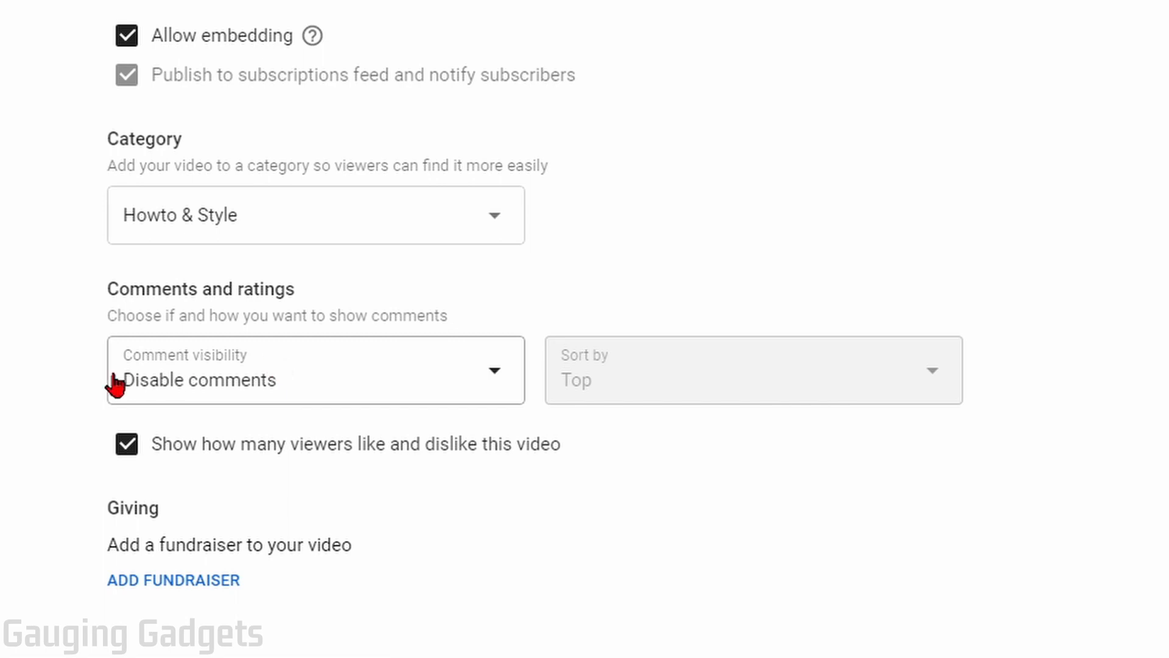
{"action": "mouse_move", "coordinate": [319, 379]}
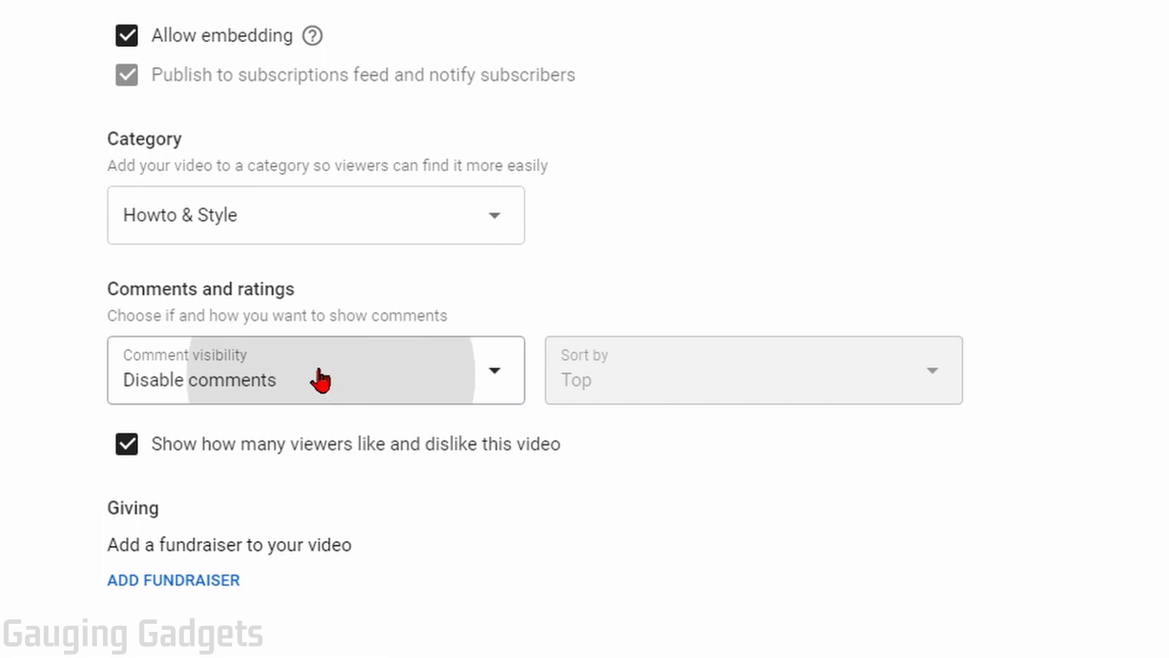
- Set Comment visibility to 'Hold potentially inappropriate comments for review'
{"action": "left_click", "coordinate": [313, 370]}
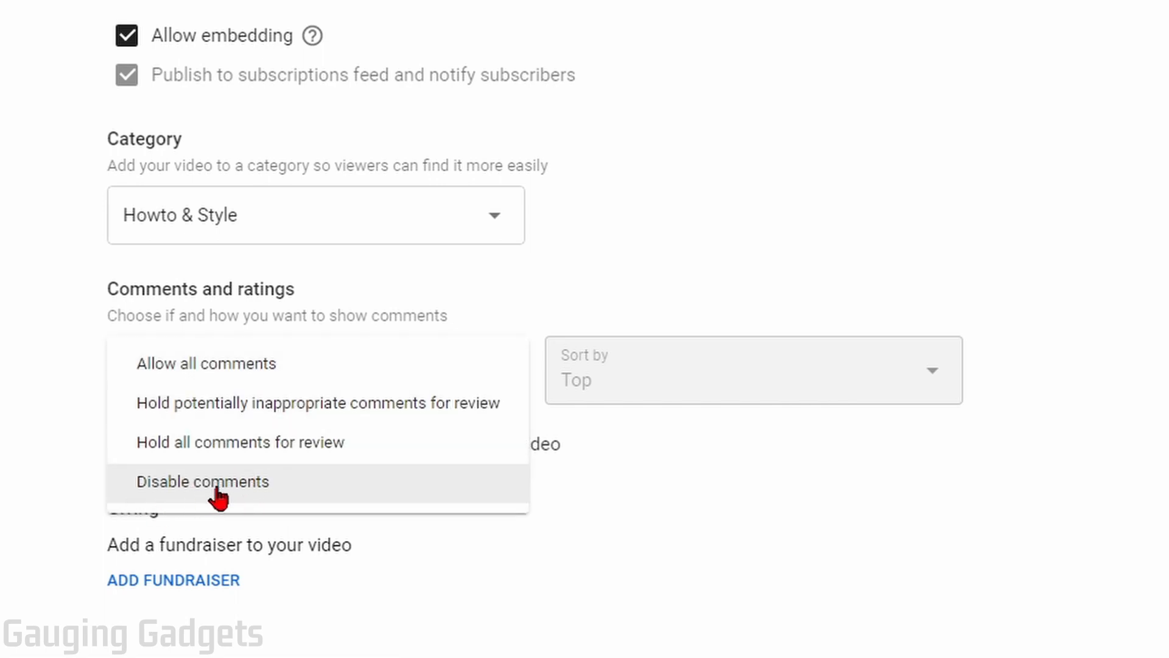
{"action": "mouse_move", "coordinate": [341, 494]}
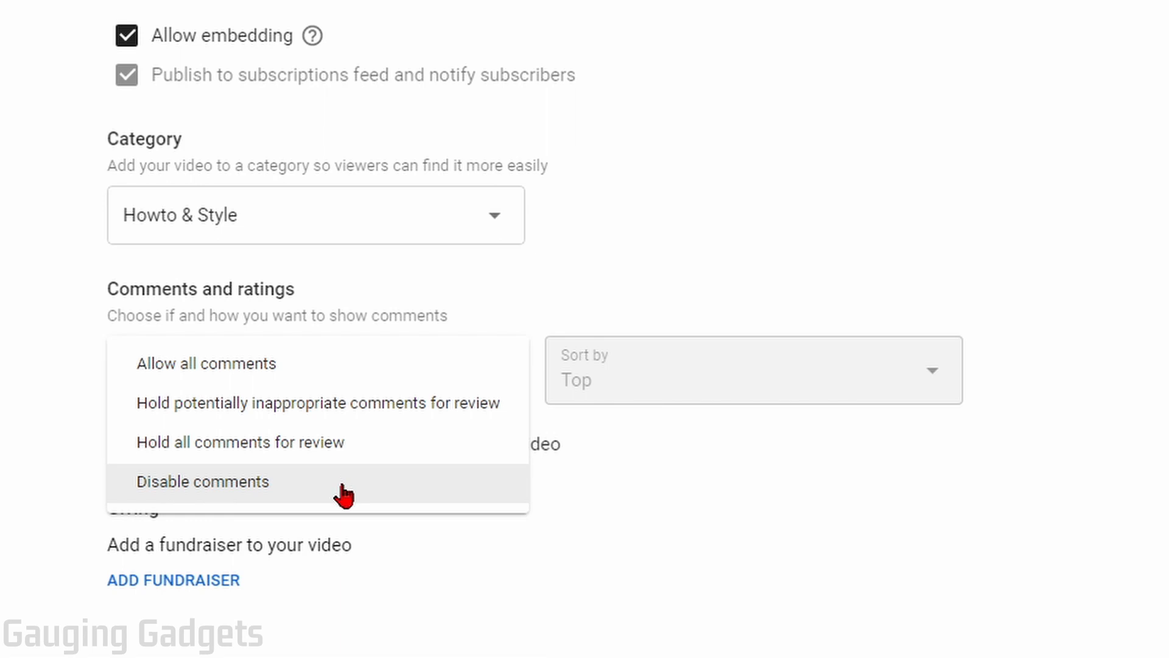
{"action": "mouse_move", "coordinate": [217, 365]}
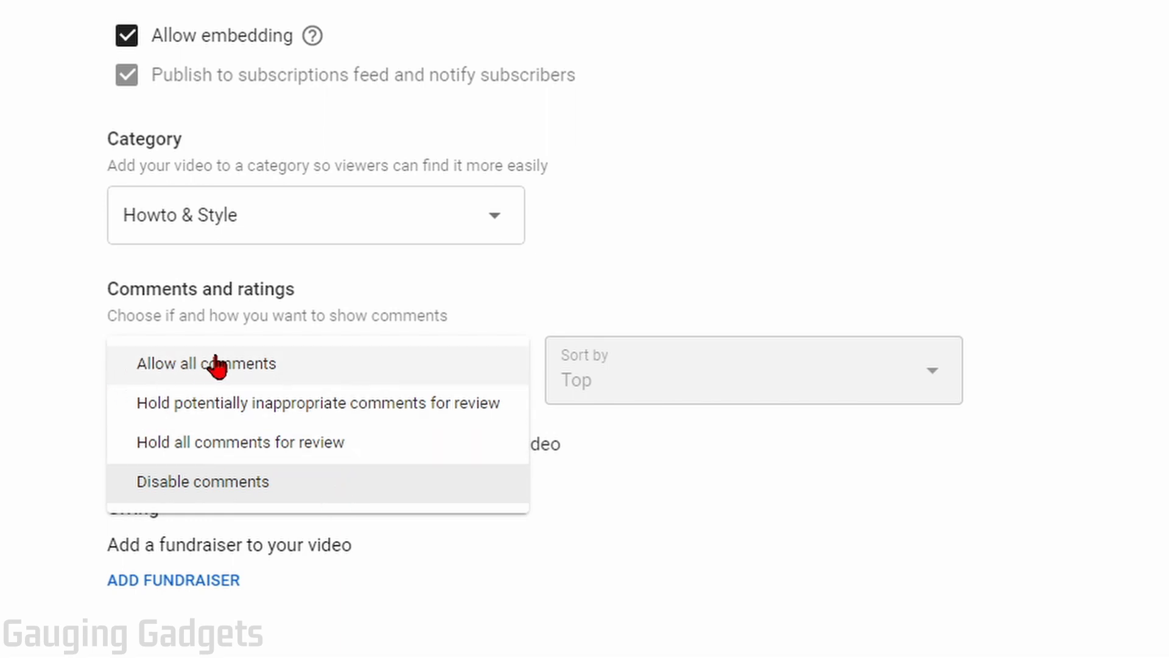
{"action": "mouse_move", "coordinate": [387, 414]}
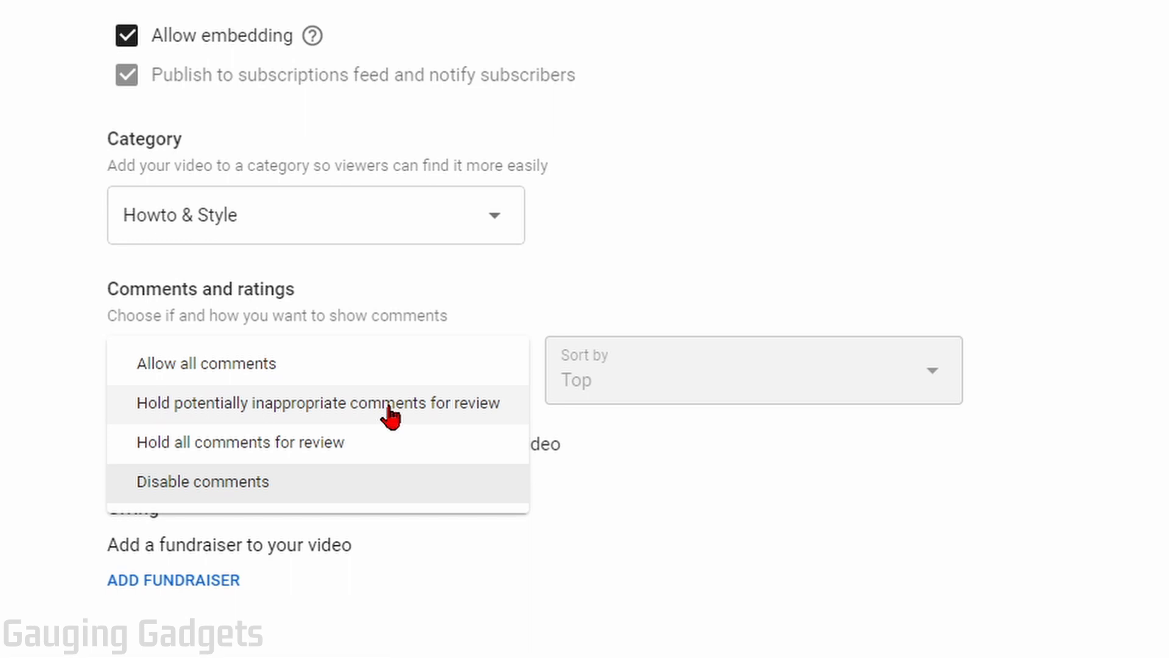
{"action": "mouse_move", "coordinate": [163, 453]}
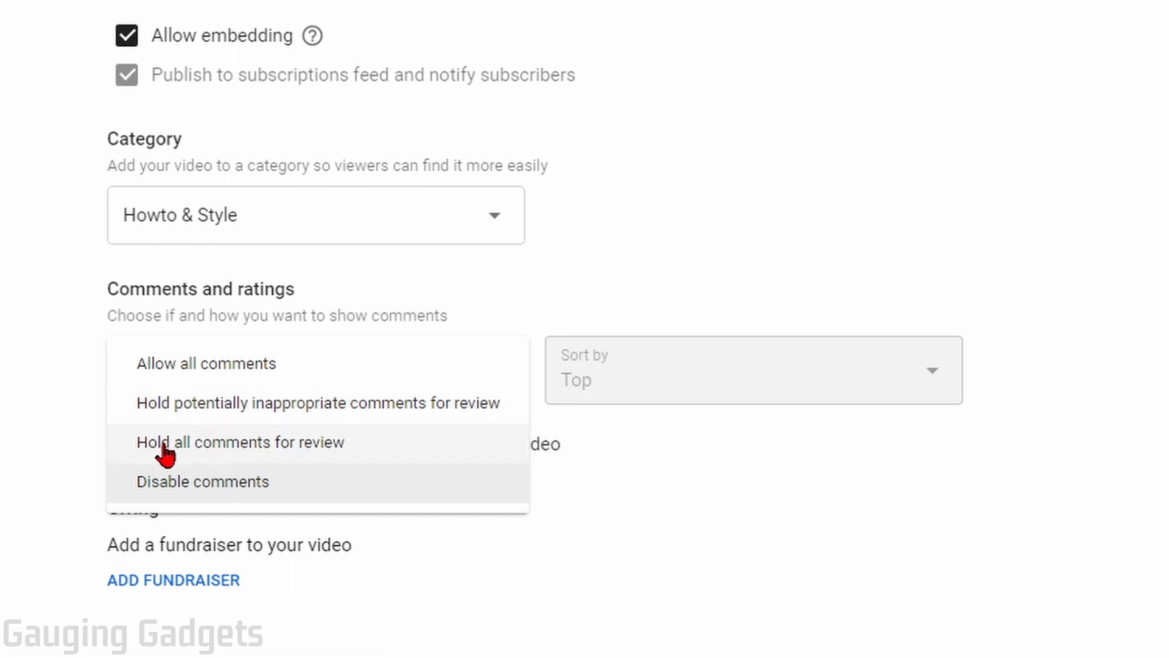
{"action": "mouse_move", "coordinate": [204, 403]}
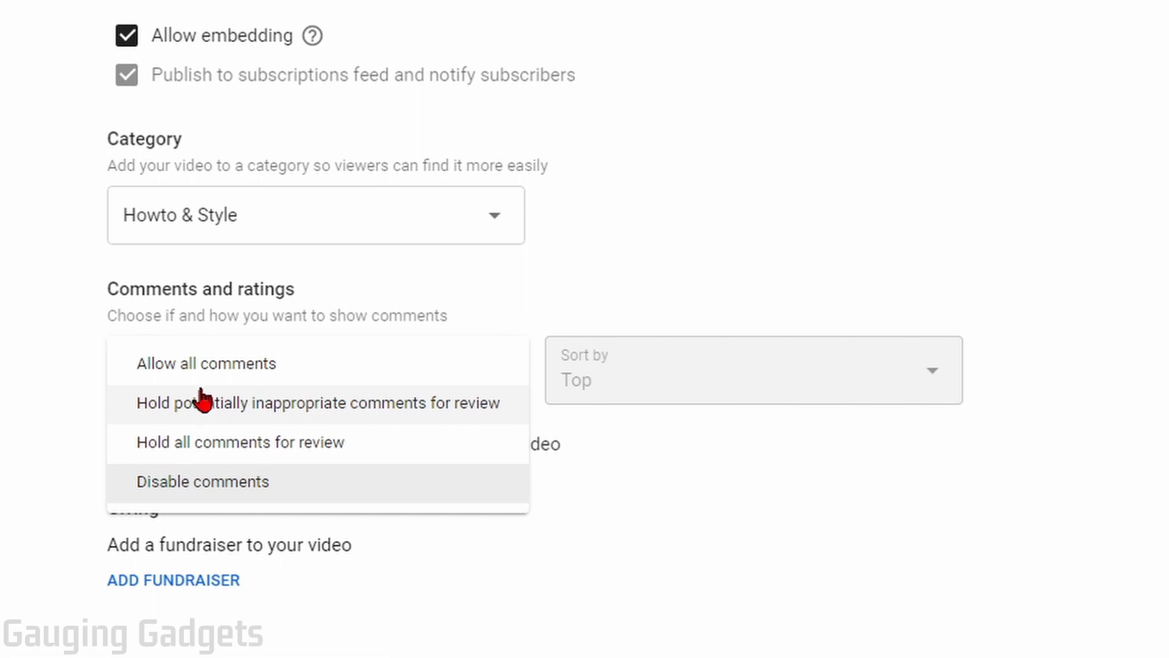
{"action": "mouse_move", "coordinate": [227, 413]}
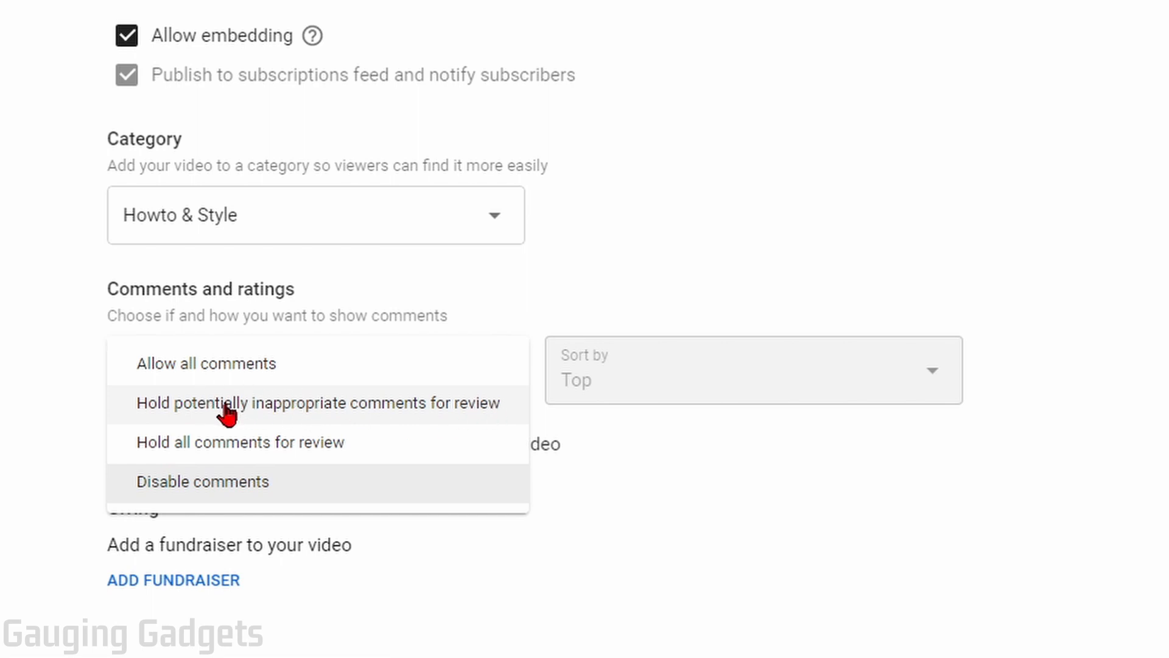
{"action": "left_click", "coordinate": [318, 403]}
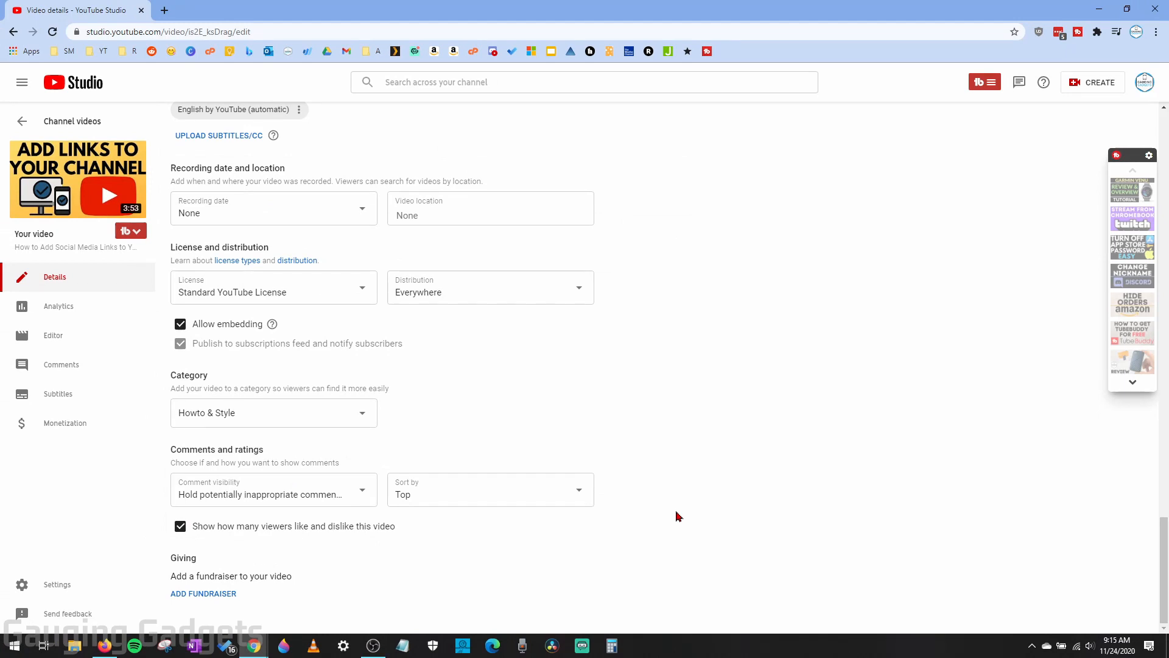
- Save the changed video details with SAVE at the top of the page
{"action": "scroll", "scroll_direction": "up", "scroll_amount": 3}
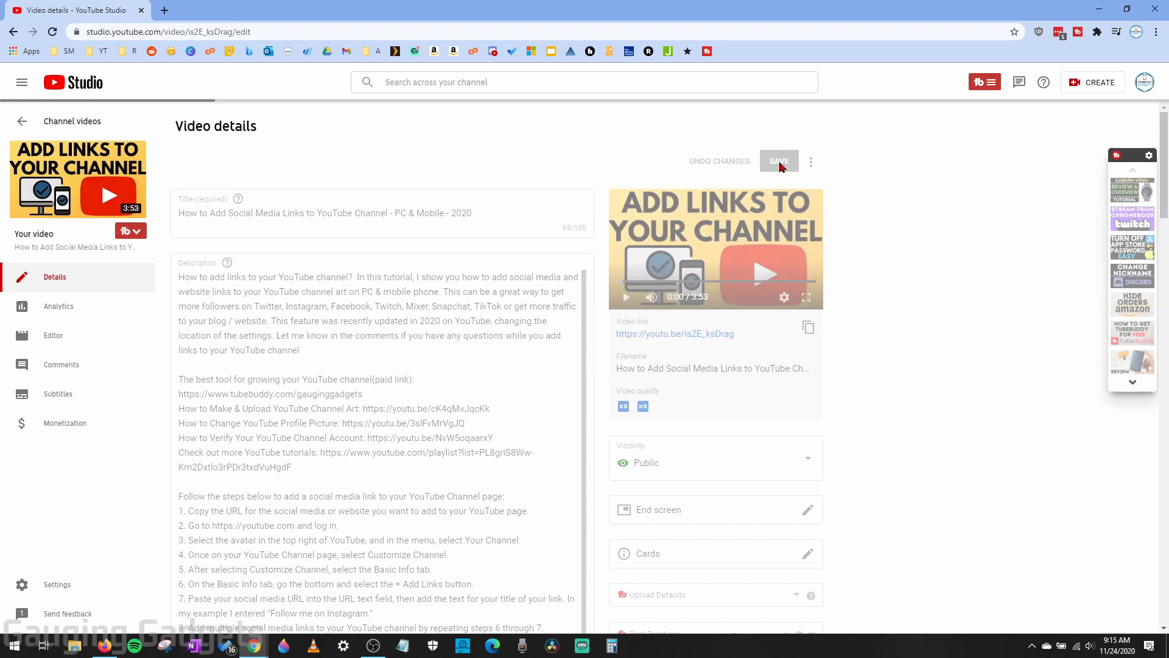
{"action": "left_click", "coordinate": [673, 334]}
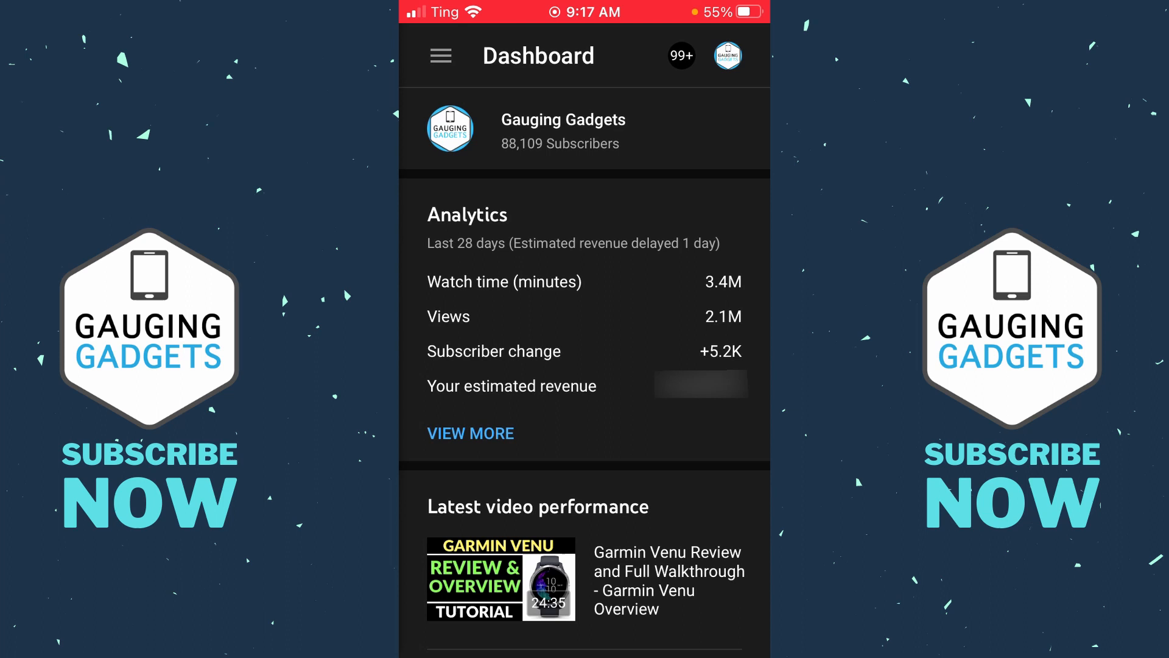
- Reach the Hide Amazon Orders video's edit screen through the Videos list
{"action": "left_click", "coordinate": [440, 54]}
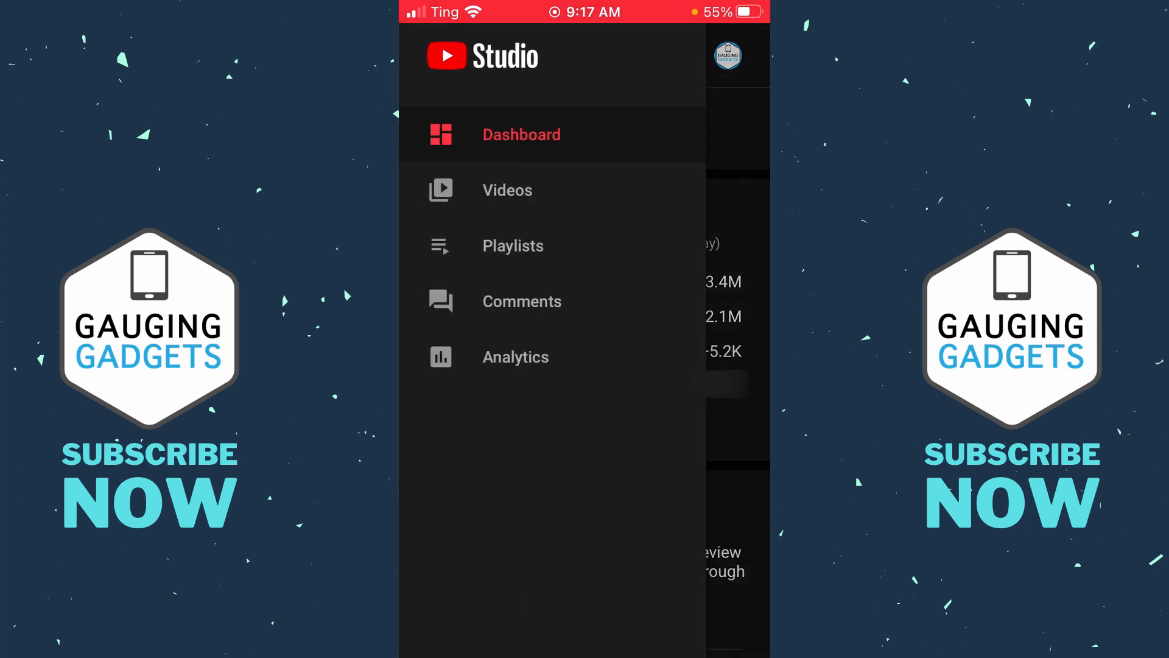
{"action": "left_click", "coordinate": [506, 190]}
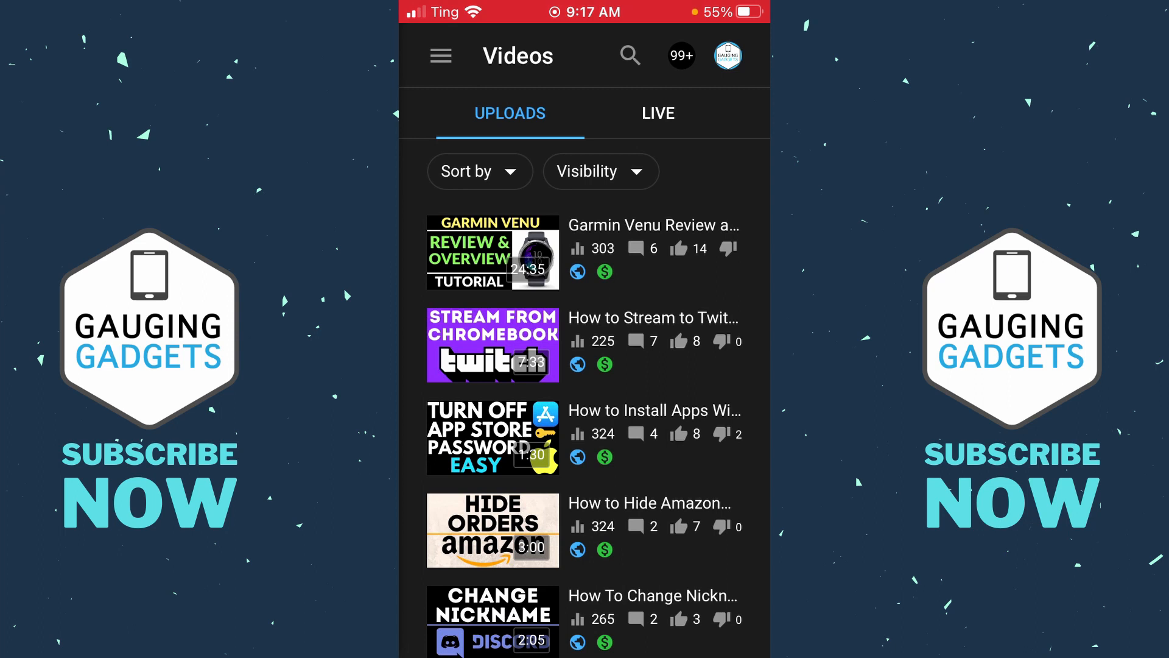
{"action": "left_click", "coordinate": [492, 530]}
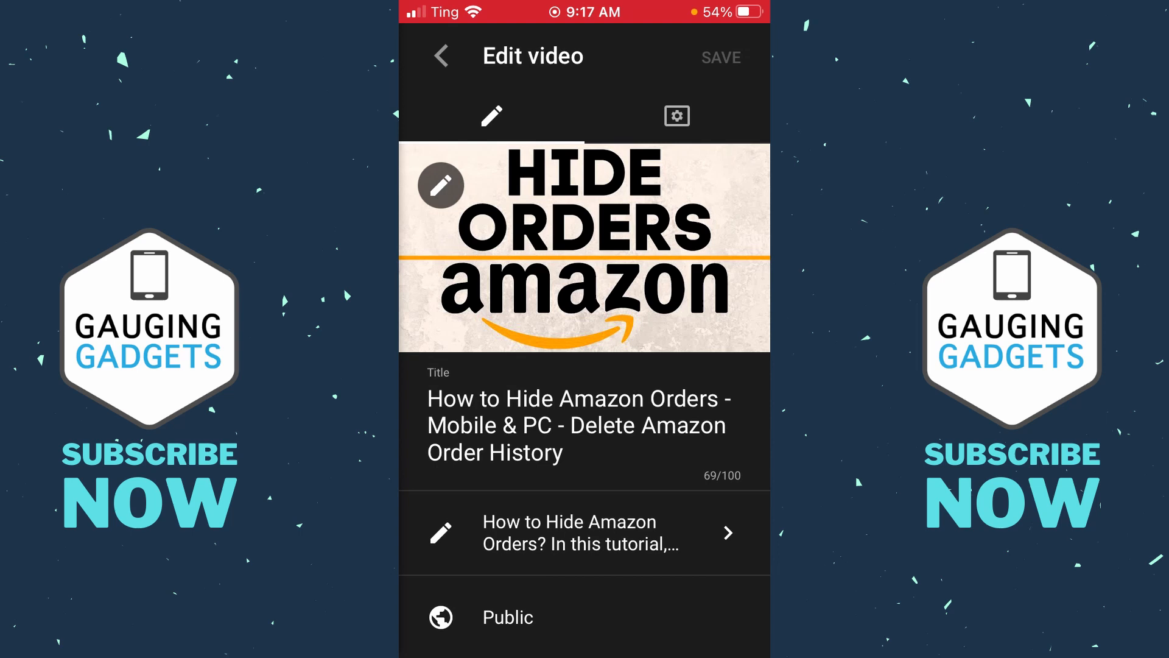
- Switch off Allow comments in the video's settings and save the change
{"action": "left_click", "coordinate": [676, 115]}
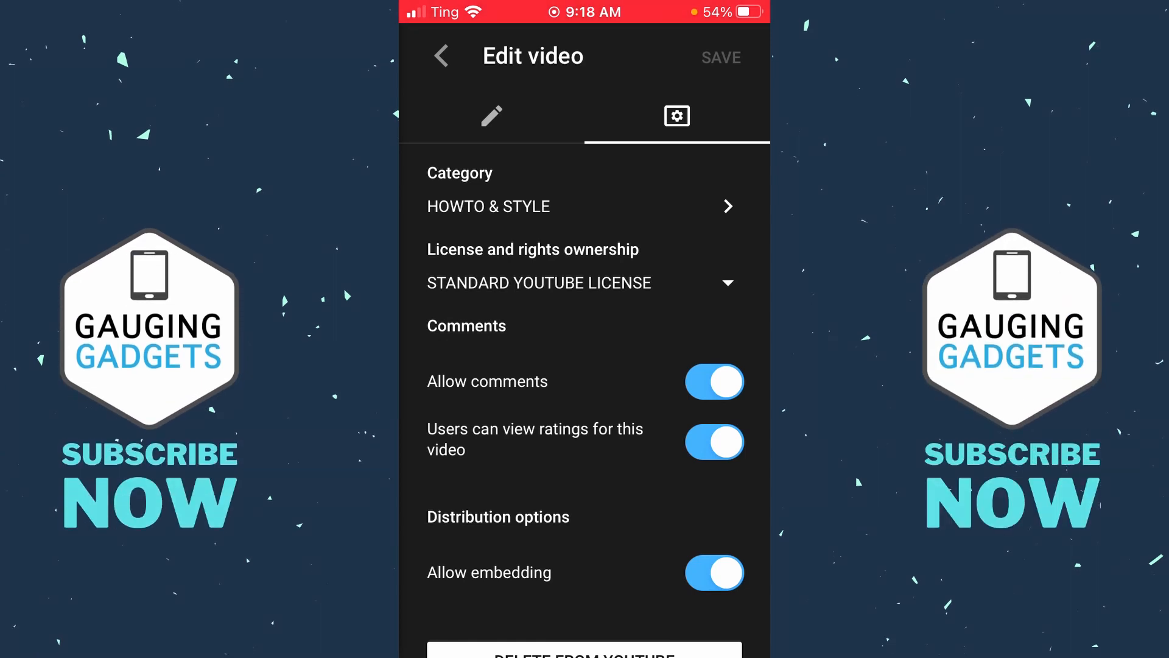
{"action": "left_click", "coordinate": [713, 381]}
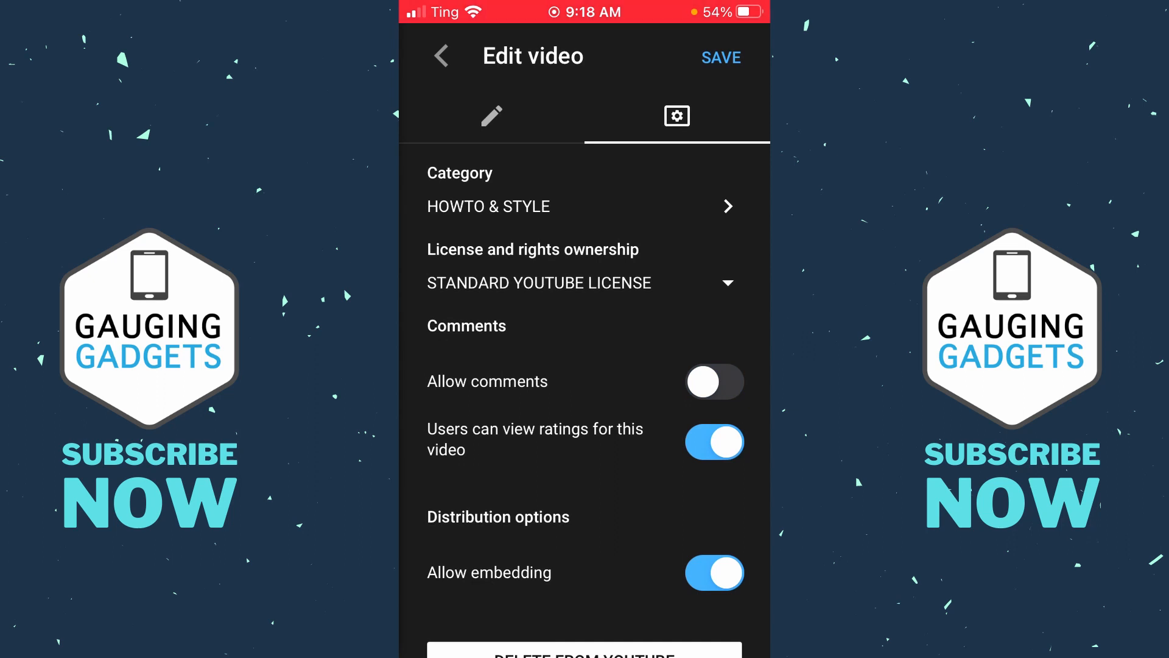
{"action": "left_click", "coordinate": [719, 57]}
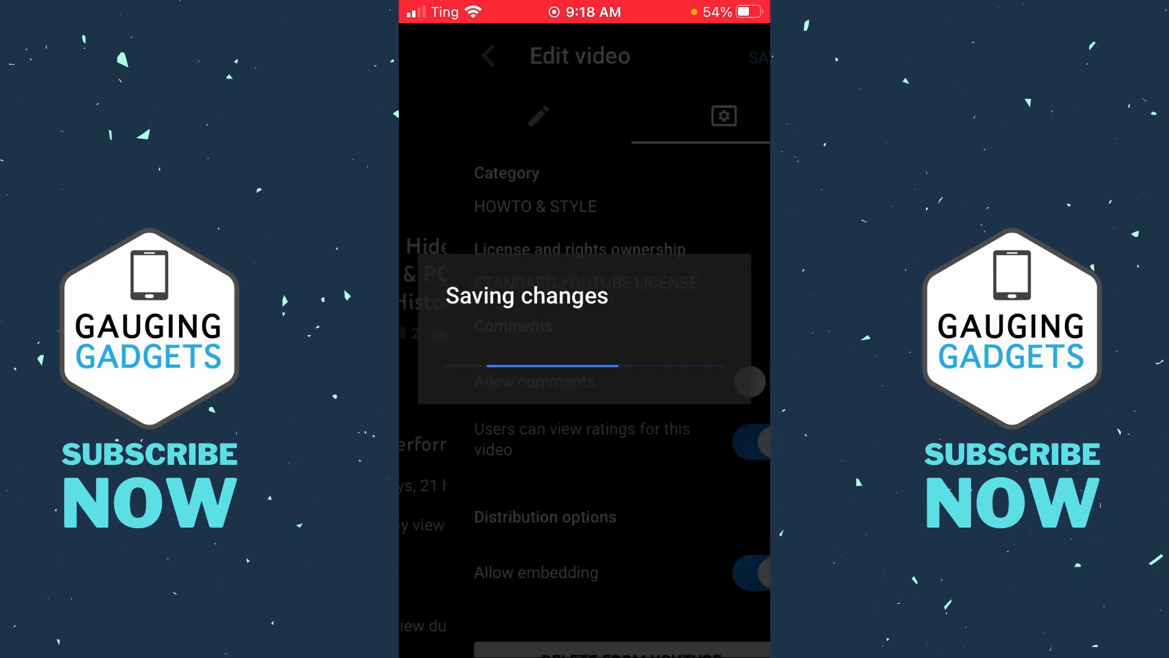